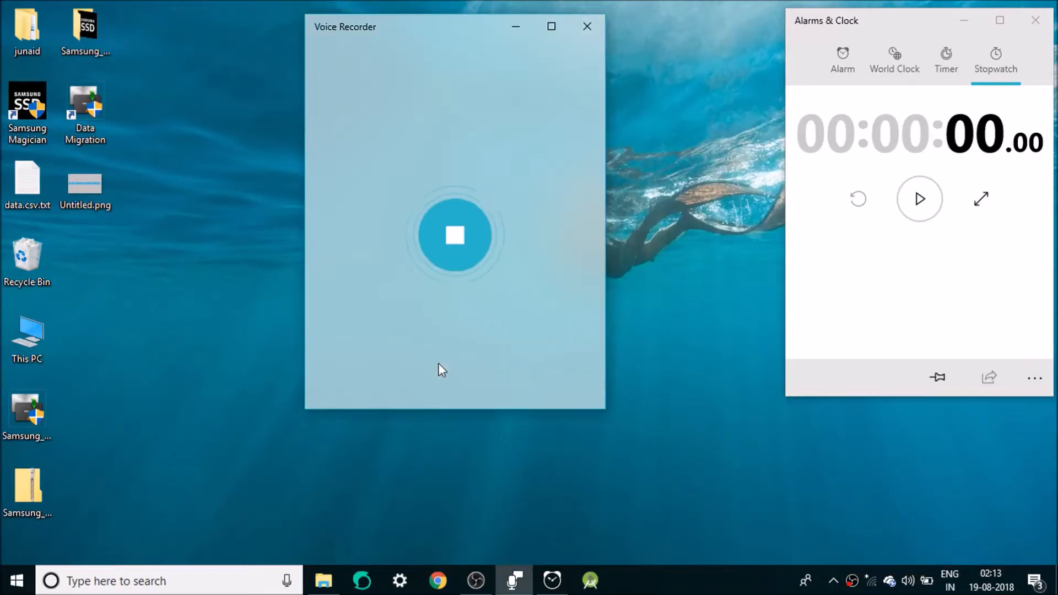
# Step: Stop the Voice Recorder recording, leaving the stopwatch at 00:00:00
pyautogui.click(454, 234)
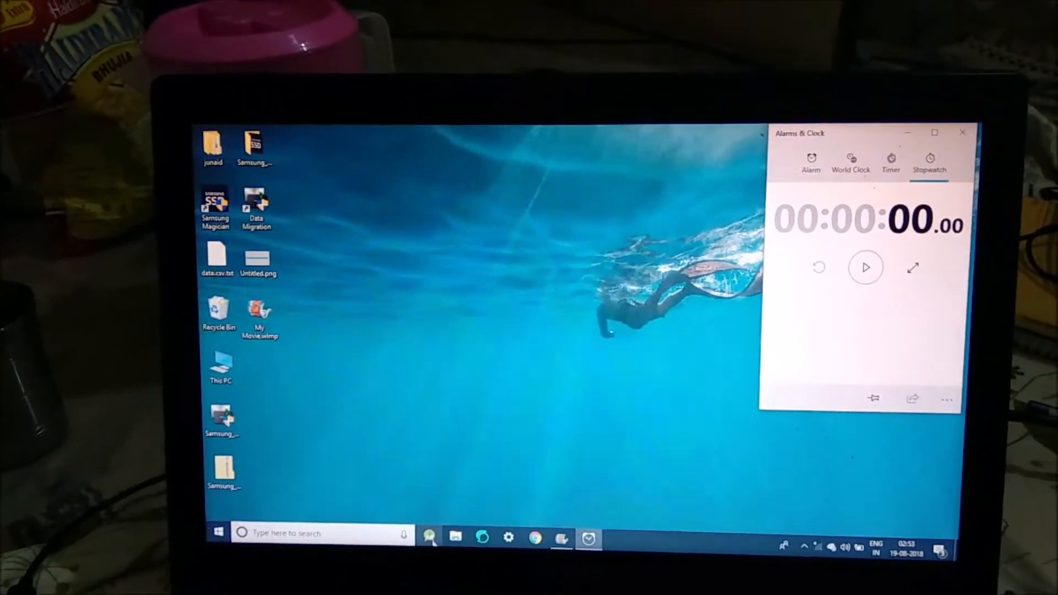
# Step: Time Android Studio opening MyApplication and the Gradle build, then reset the stopwatch
pyautogui.click(866, 267)
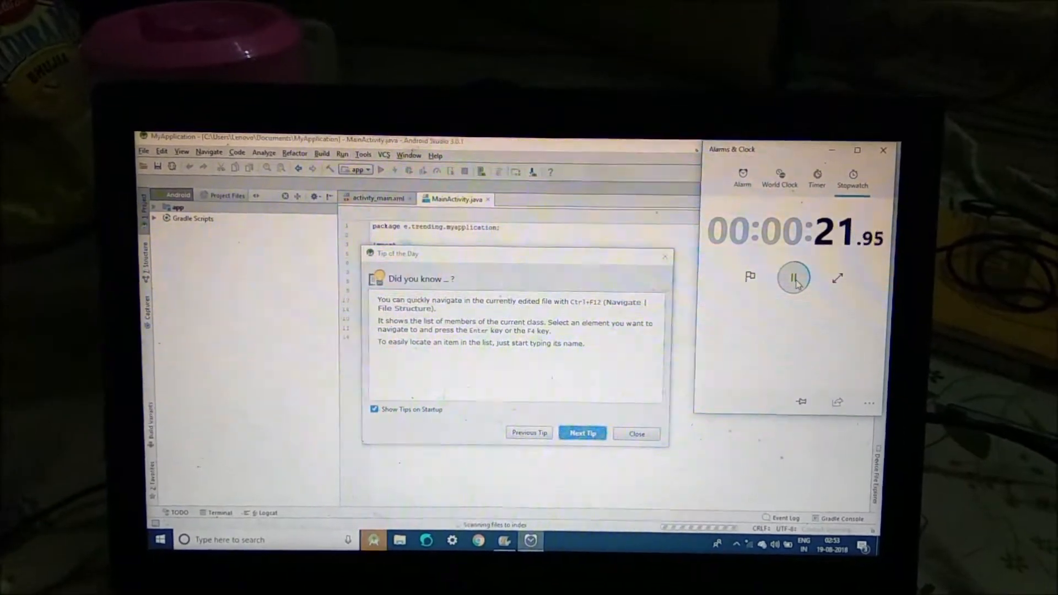
pyautogui.click(635, 433)
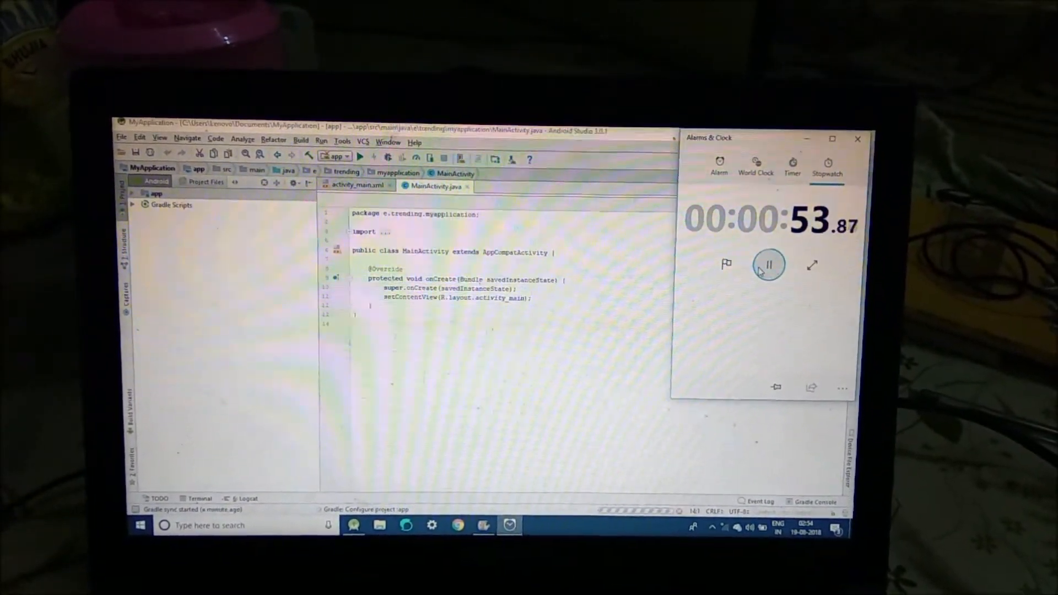
pyautogui.click(769, 264)
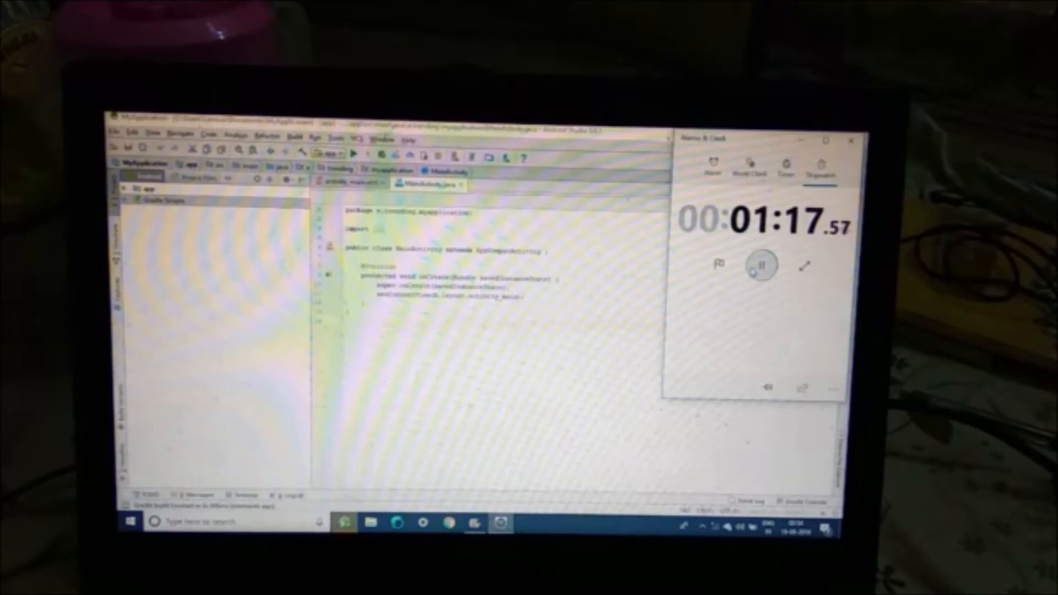
pyautogui.click(794, 223)
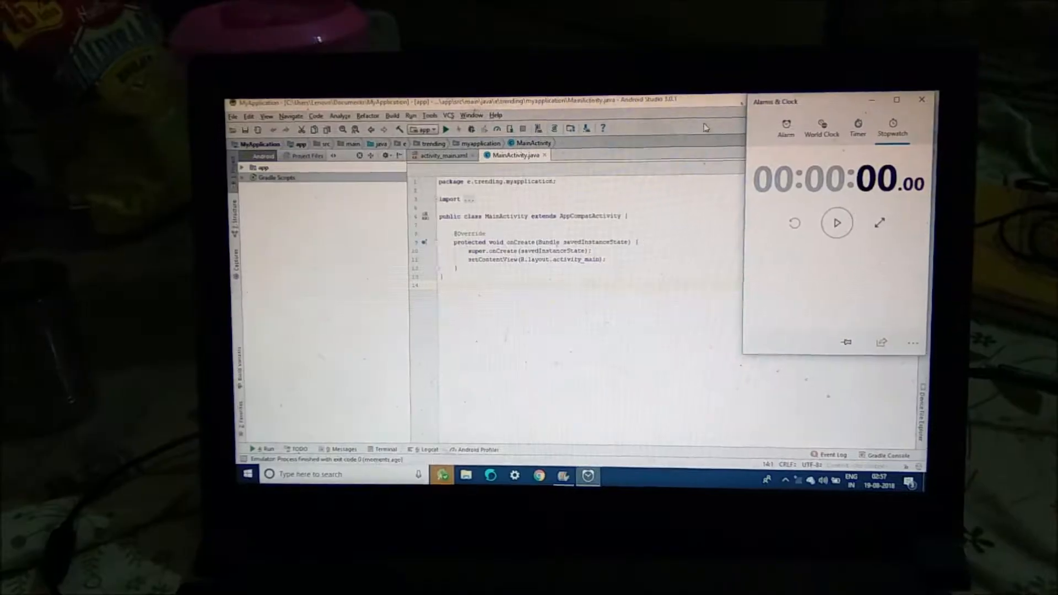
# Step: Run the app on Pixel_2_XL_API_23 and dismiss the GPU driver warning
pyautogui.click(837, 223)
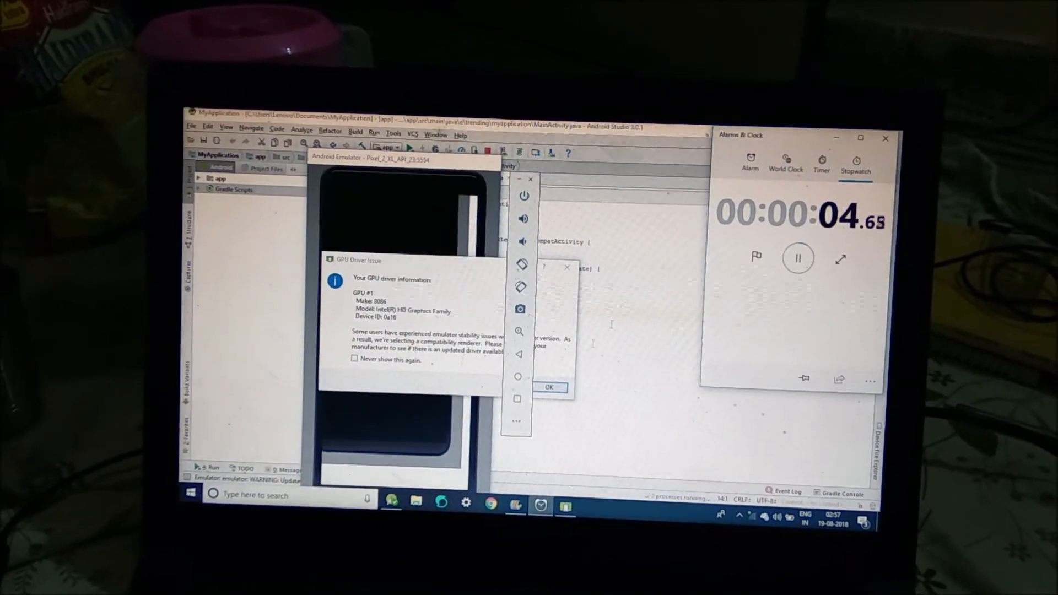
pyautogui.click(549, 387)
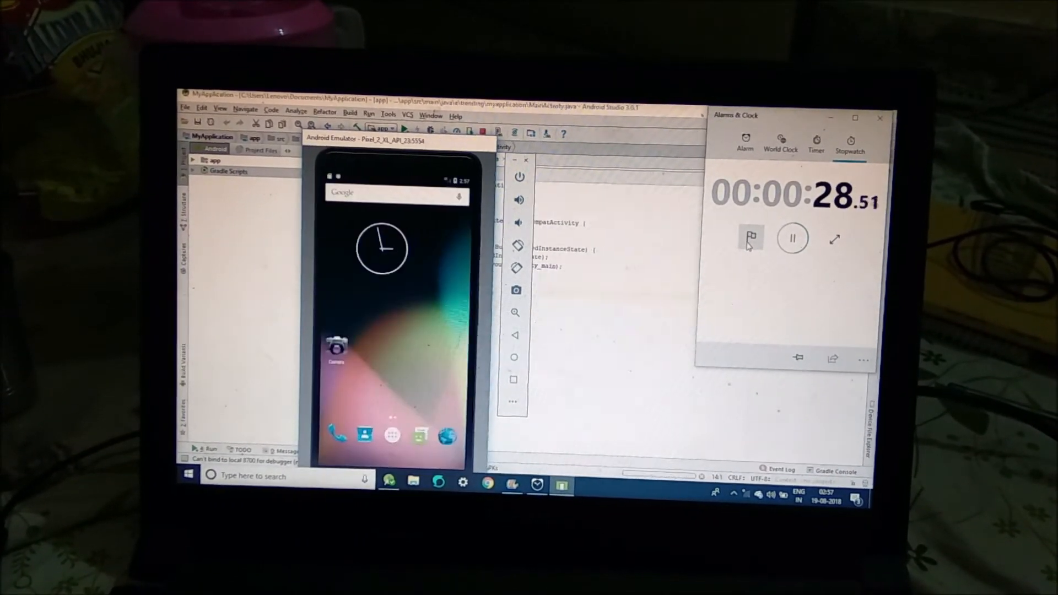
# Step: Log a 00:00:29.14 boot lap, then pause the stopwatch when the blank app loads
pyautogui.click(750, 240)
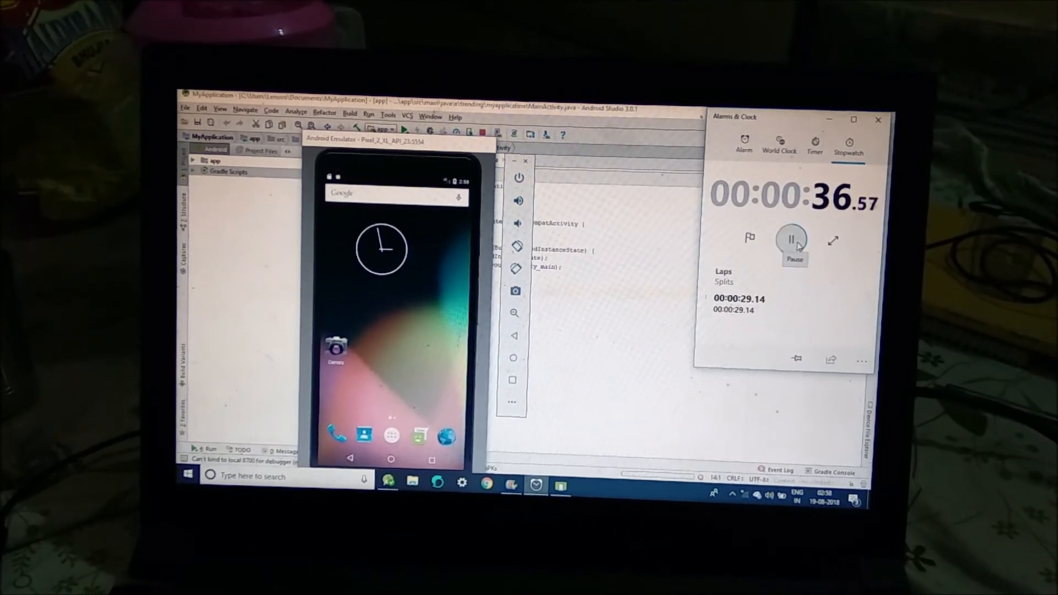
pyautogui.click(793, 242)
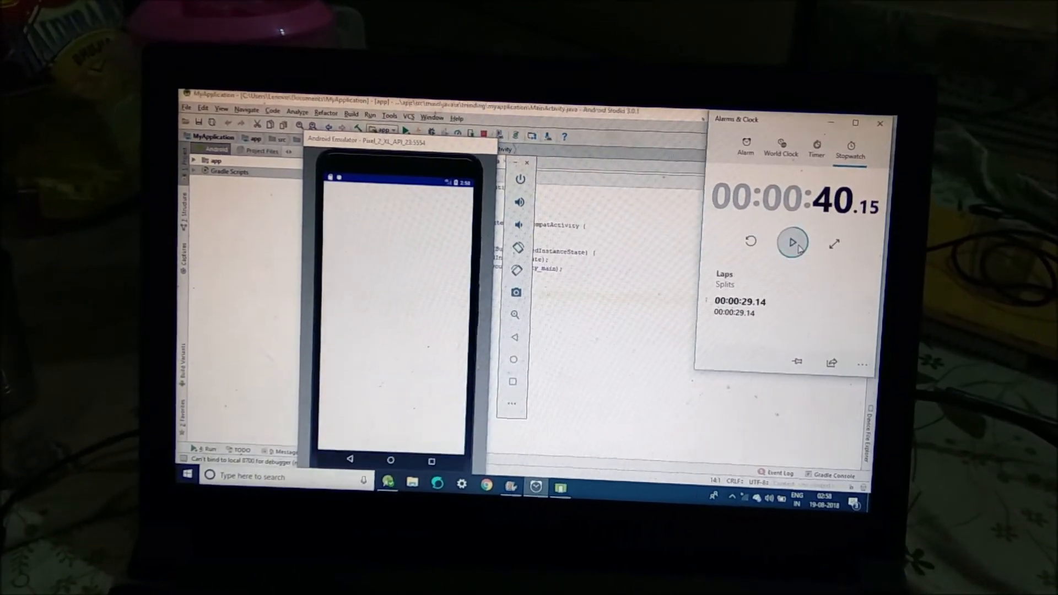